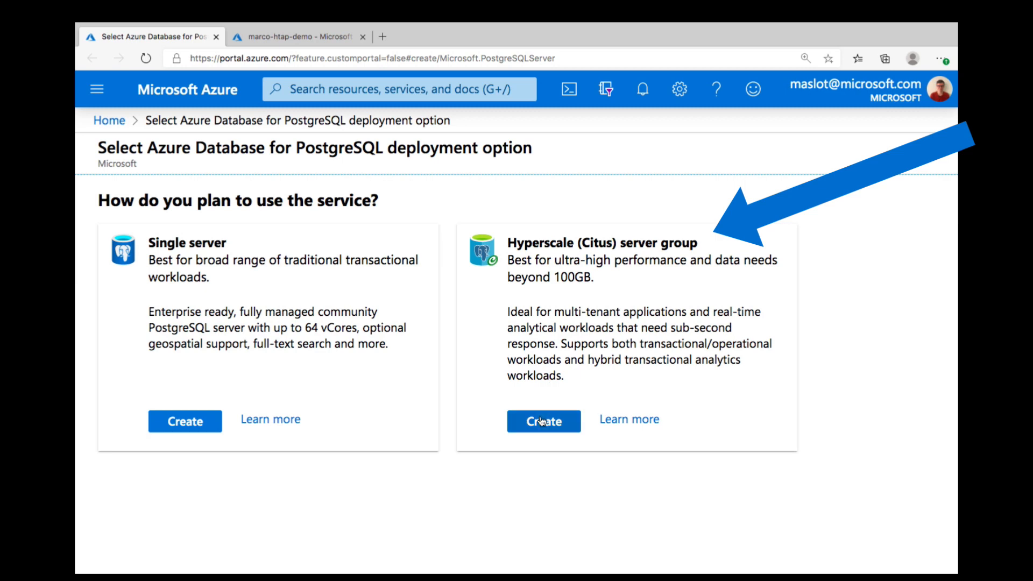
pyautogui.moveTo(543, 421)
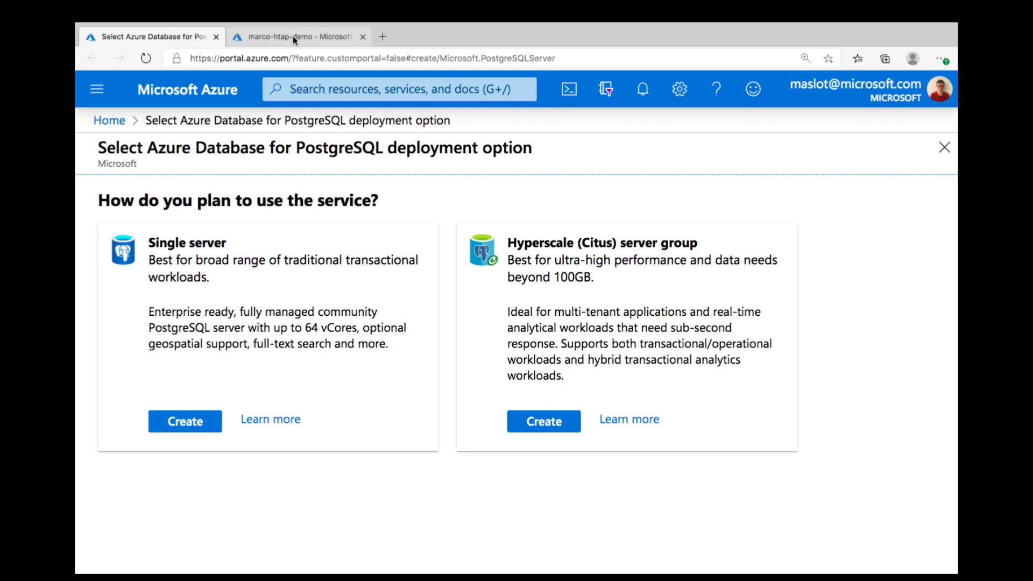
# Step: Switch to the marco-htap-demo server group's Overview page showing 10 worker nodes
pyautogui.click(301, 37)
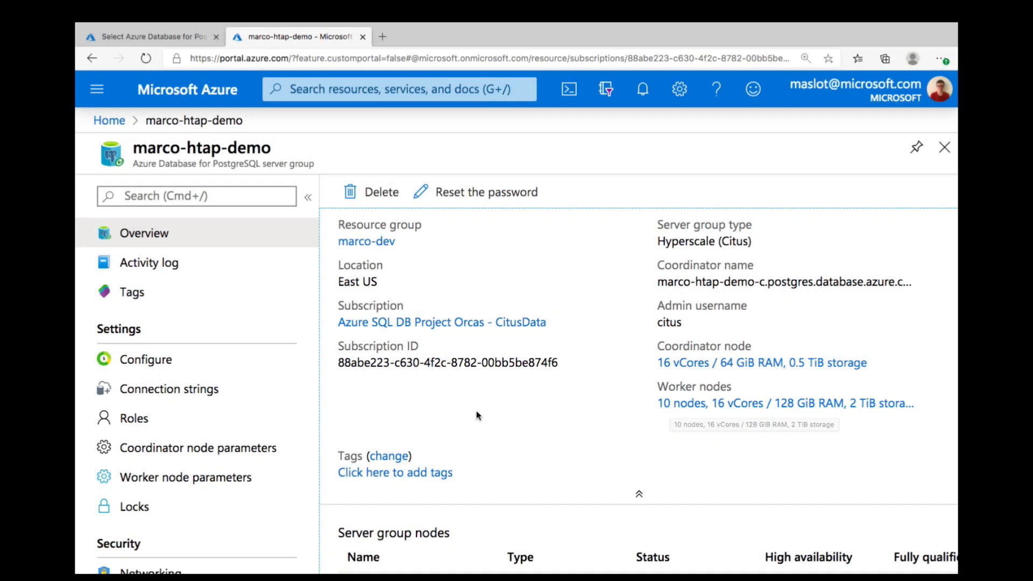
# Step: In the Configure blade, raise the worker node count slider from 10 to 13
pyautogui.click(147, 359)
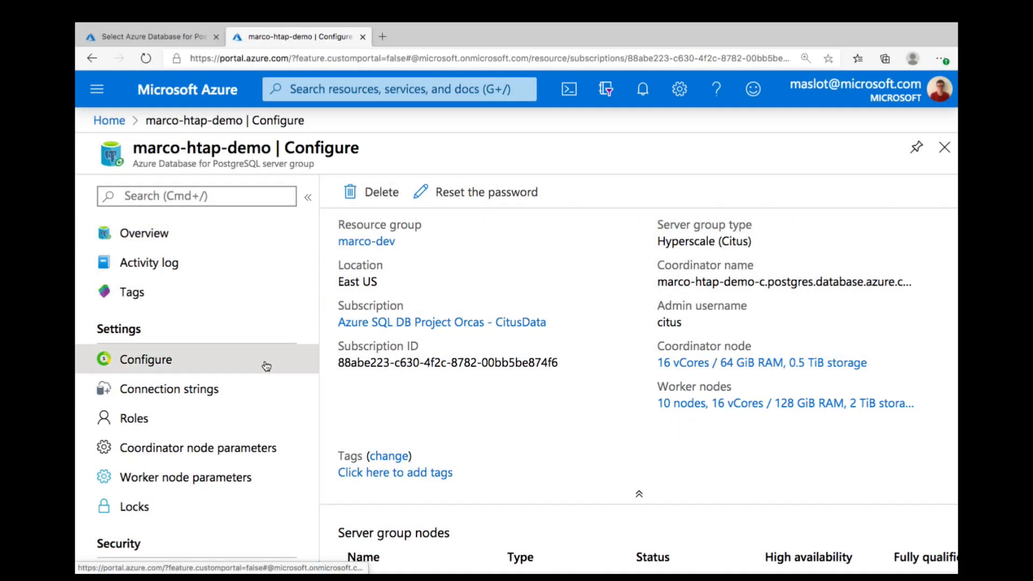
pyautogui.click(147, 360)
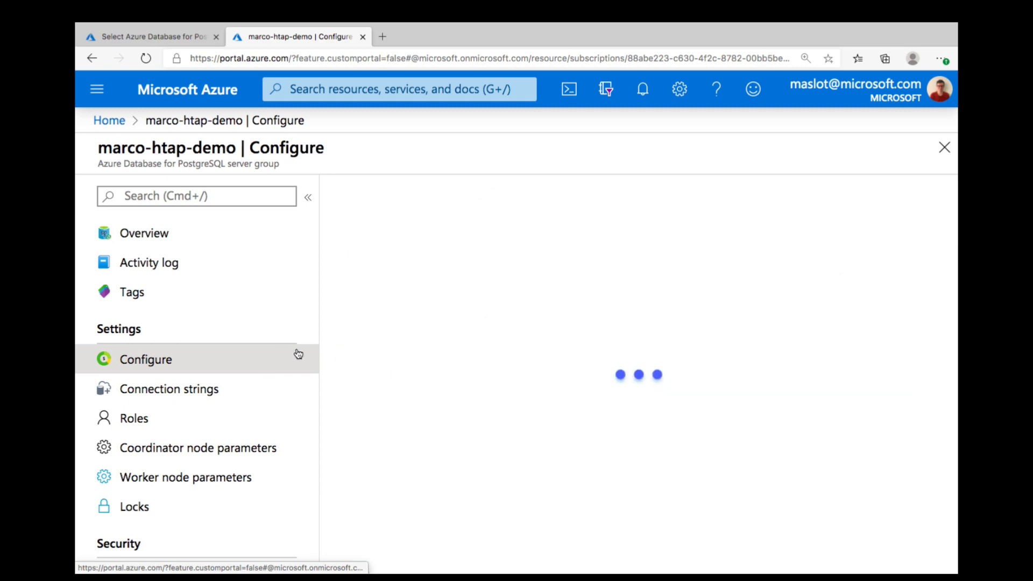
pyautogui.click(146, 360)
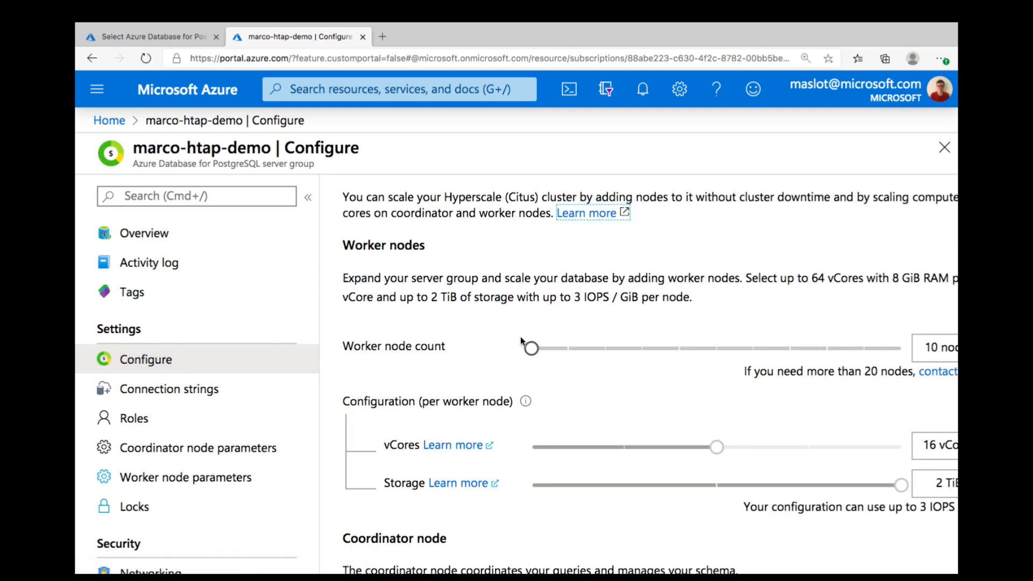
pyautogui.moveTo(532, 348); pyautogui.dragTo(639, 347)
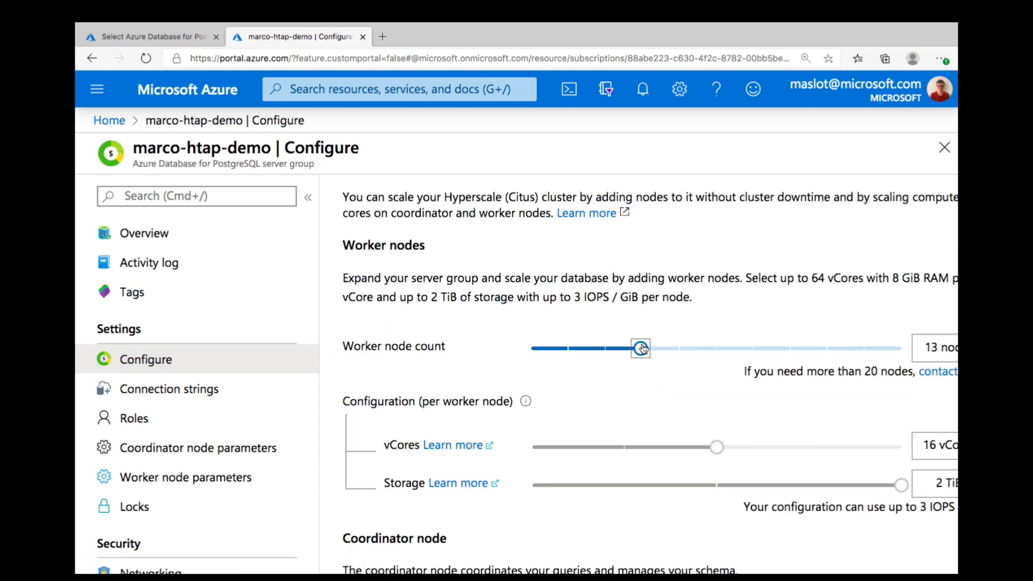
pyautogui.moveTo(638, 347); pyautogui.dragTo(677, 348)
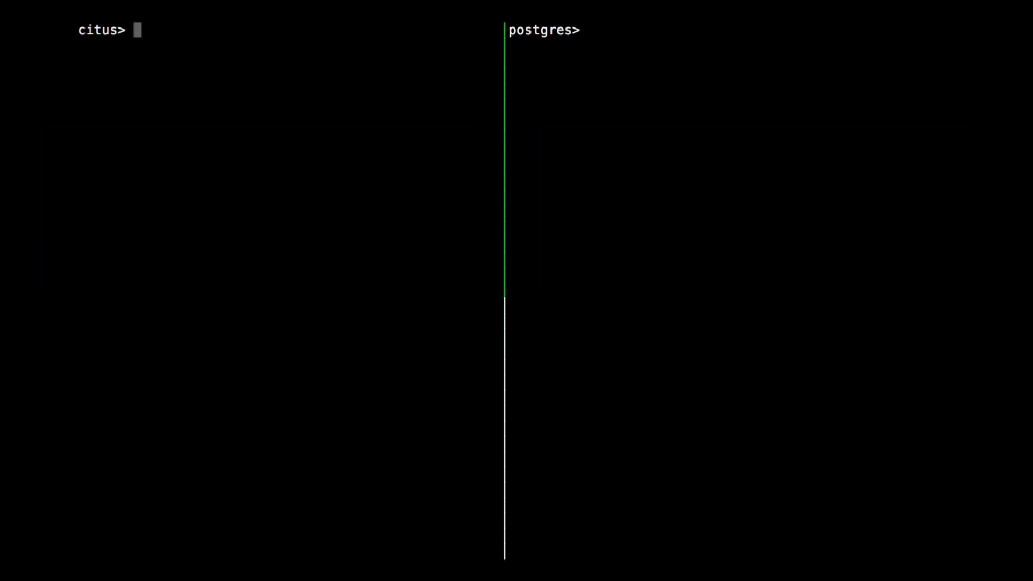
# Step: Recall and run the all_tables size query, giving 332 GB on Citus versus 213 GB on Postgres
pyautogui.write('show distributed tables and their sizes')
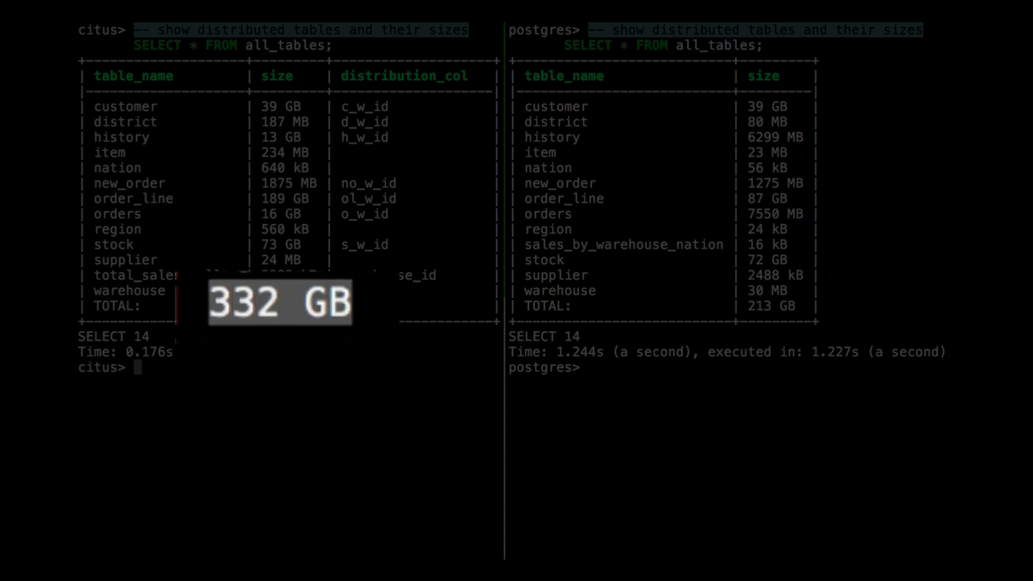
pyautogui.moveTo(764, 305)
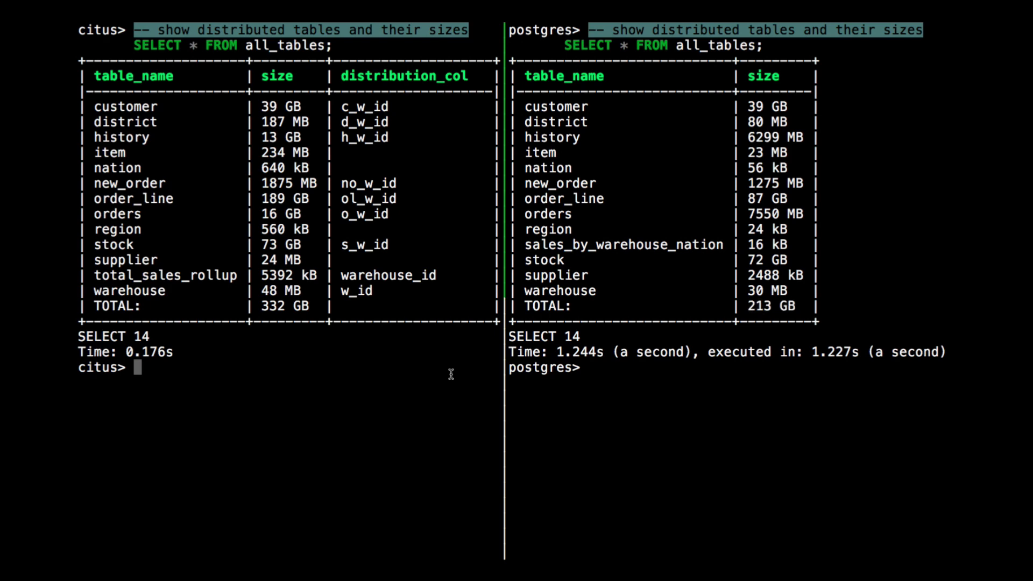
# Step: Run the current-activity query showing 252 sessions, and select the payment procedure name
pyautogui.write('cur')
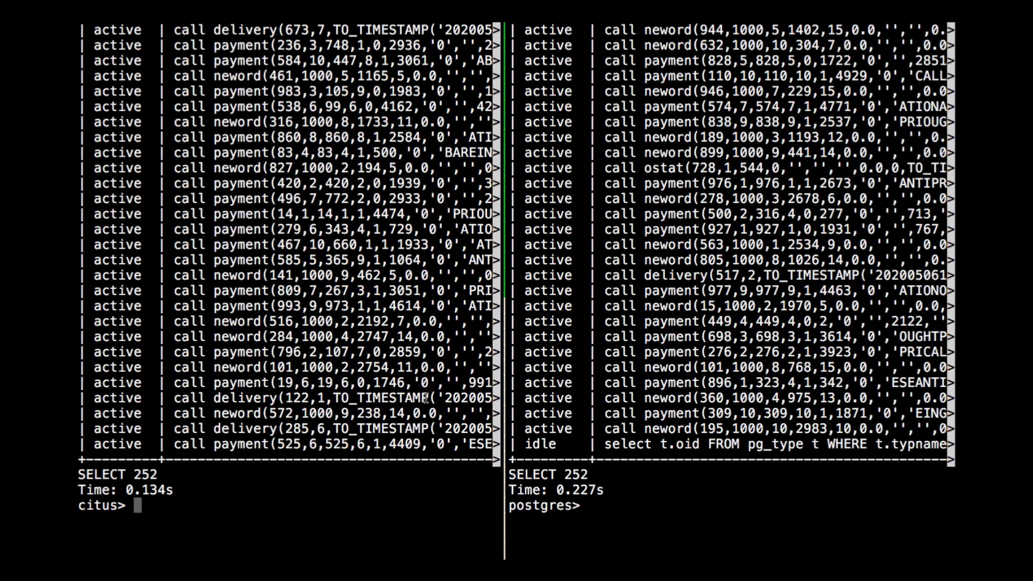
pyautogui.doubleClick(240, 443)
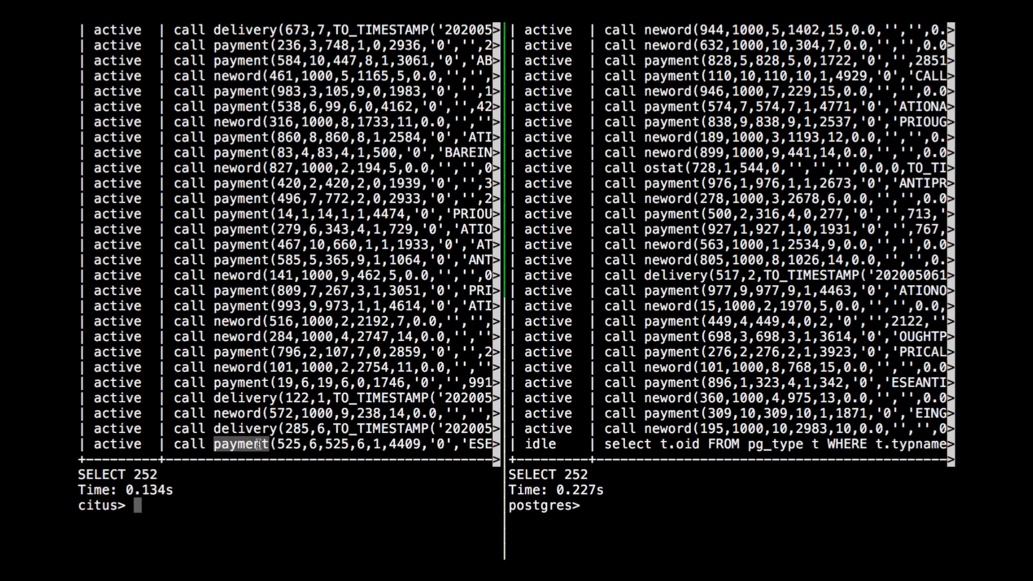
# Step: List the payment procedure source with \sf payment and page through it in both panes
pyautogui.write('\\sf payment')
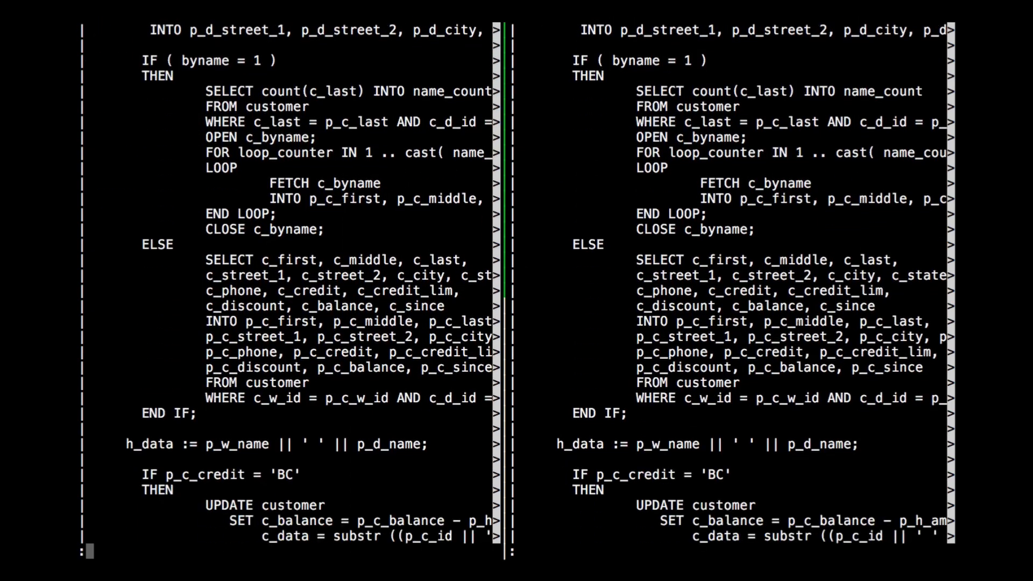
pyautogui.scroll(-3)
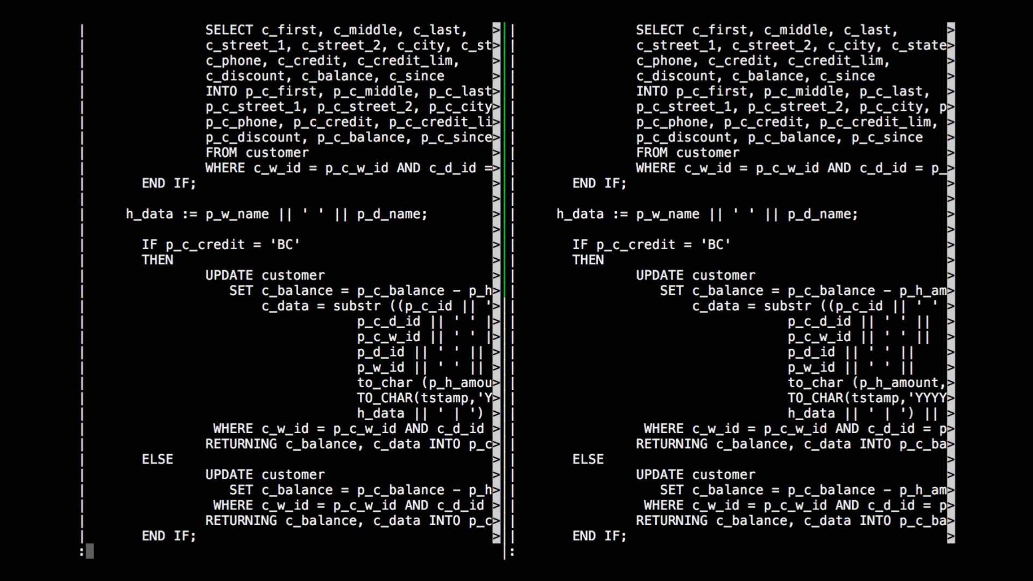
pyautogui.scroll(-3)
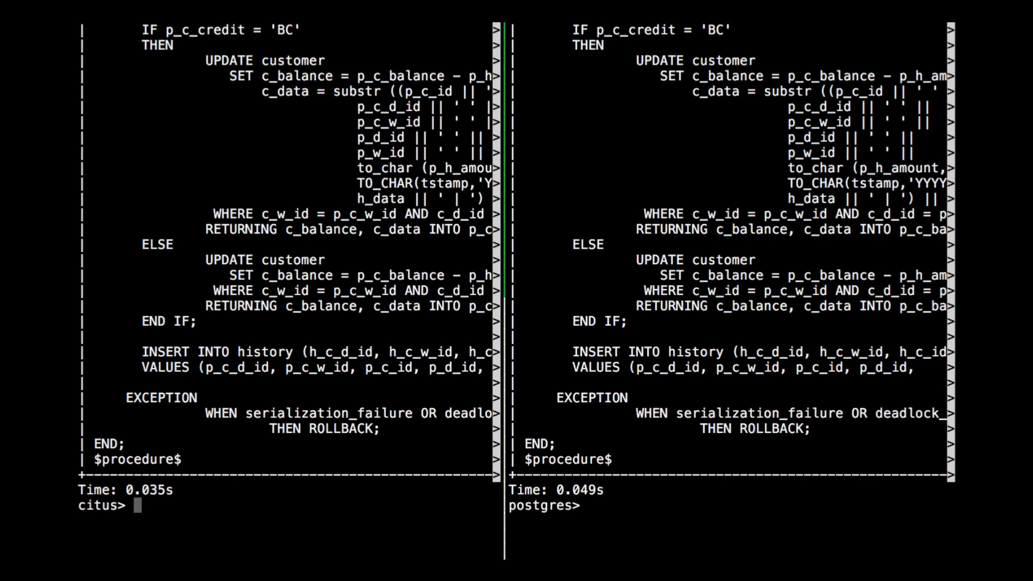
# Step: Recall and run the transaction_throughput query: roughly 880,000 per minute on Citus versus 45,000 on Postgres
pyautogui.write('transactions per minute')
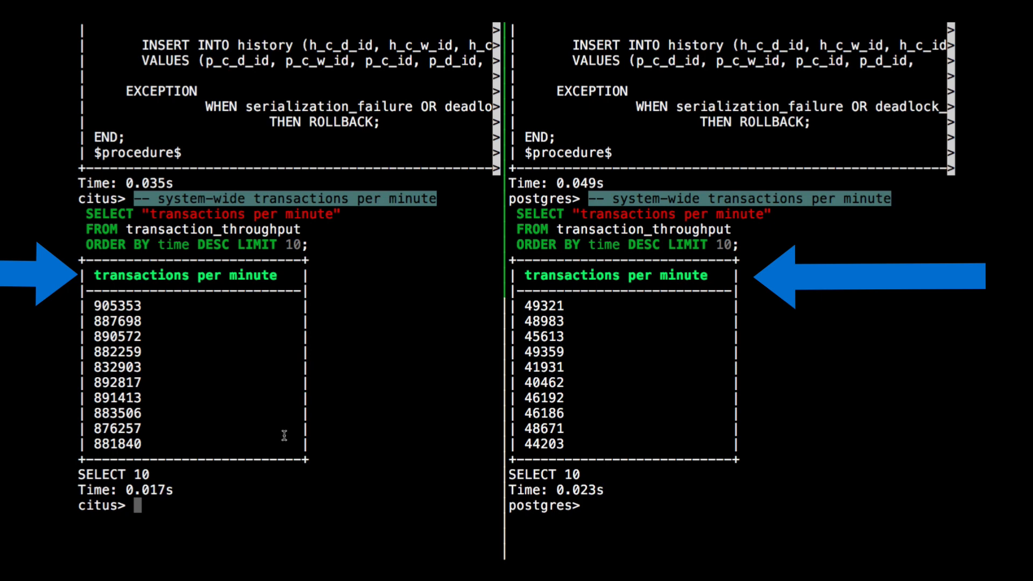
pyautogui.moveTo(533, 323)
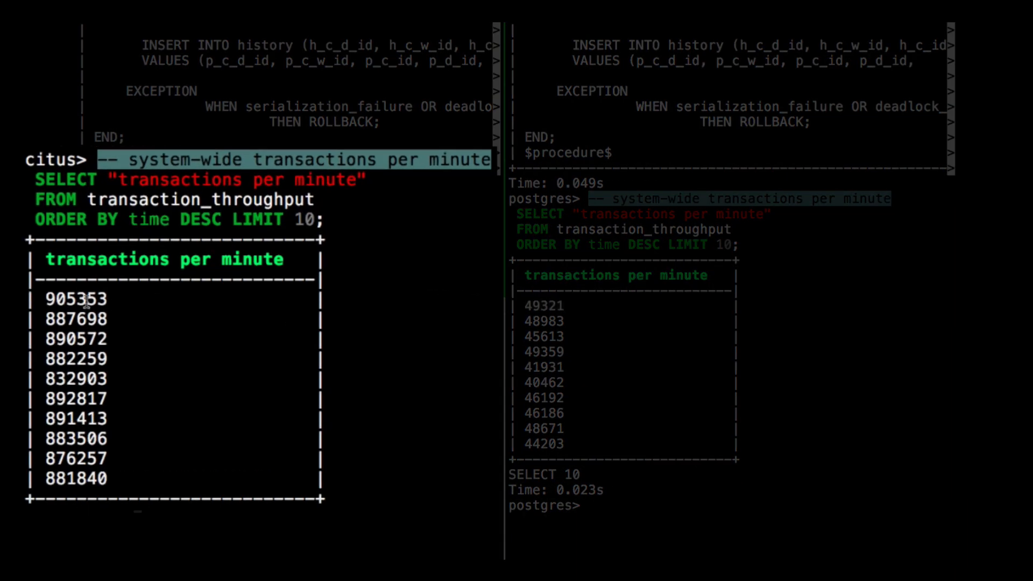
pyautogui.doubleClick(75, 299)
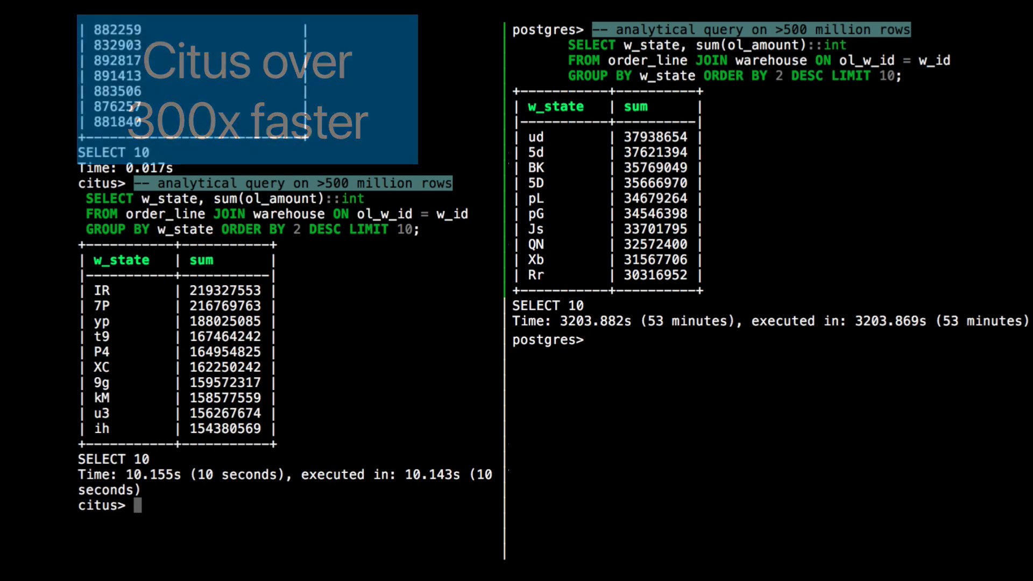
# Step: Count order_line rows (713699691 on Citus) and describe the total_sales_rollup table
pyautogui.write('SELECT count(*) FROM order_line;')
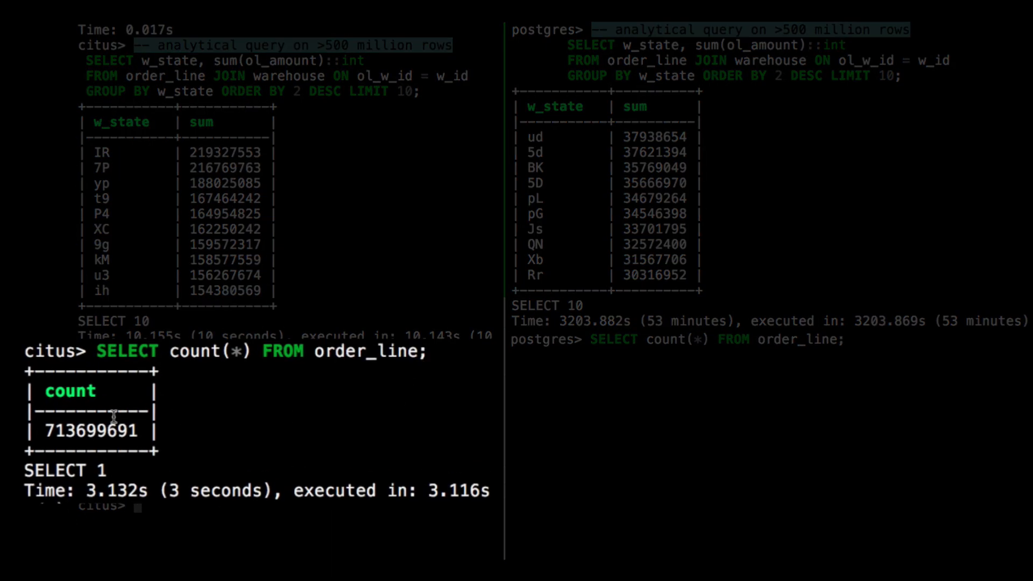
pyautogui.doubleClick(90, 431)
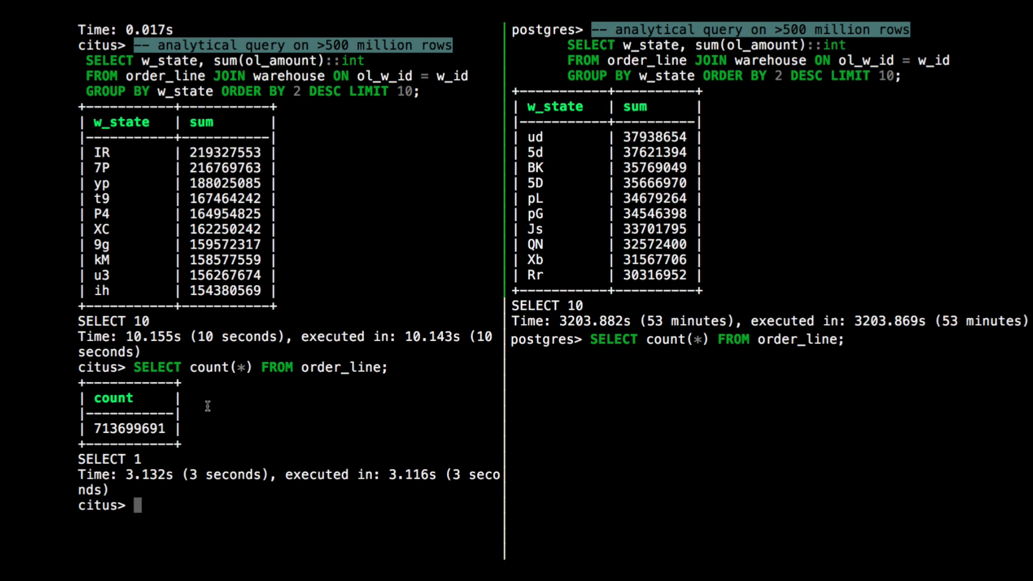
pyautogui.write('\\d total_sales_rollup')
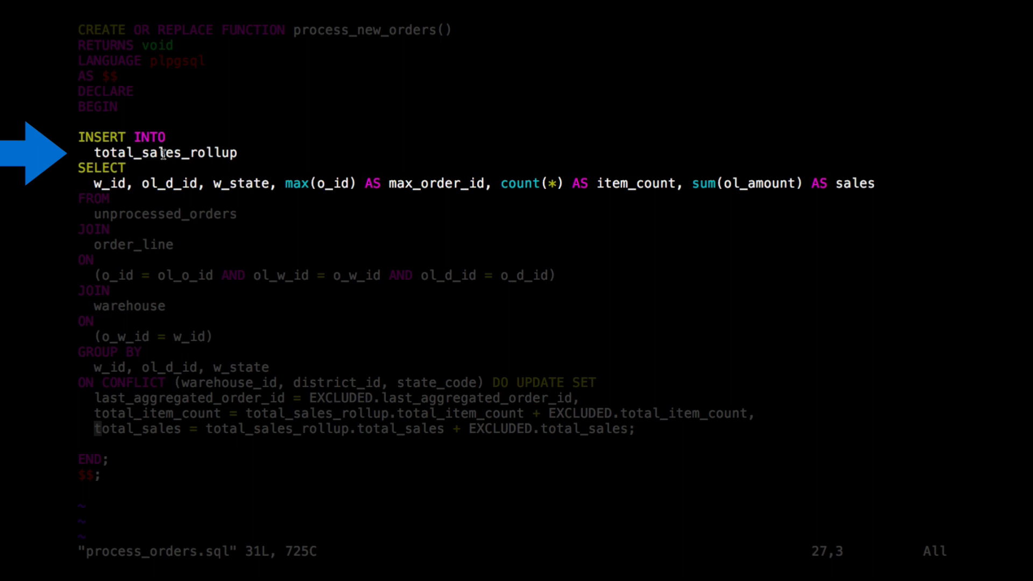
pyautogui.doubleClick(160, 152)
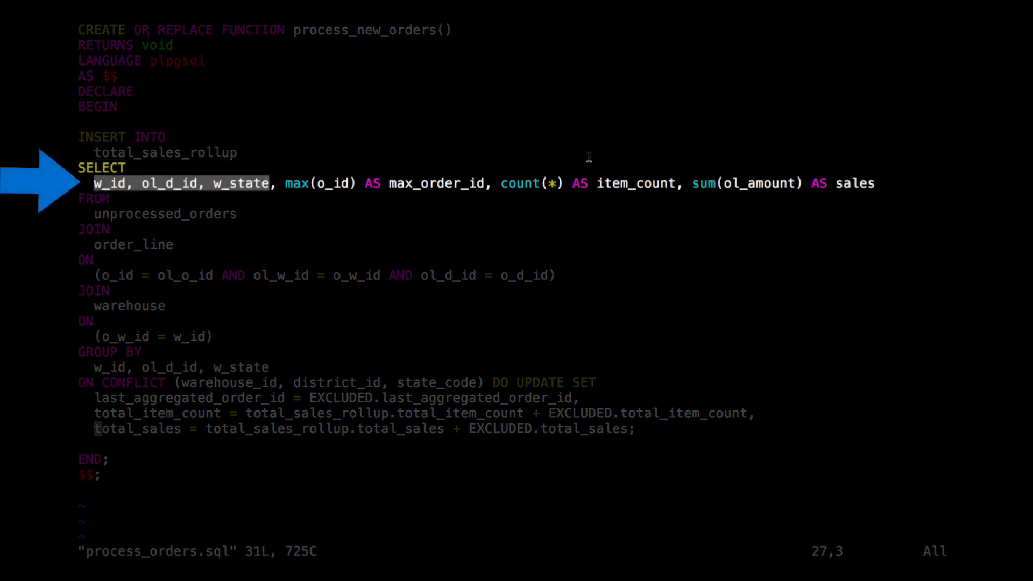
pyautogui.moveTo(690, 184)
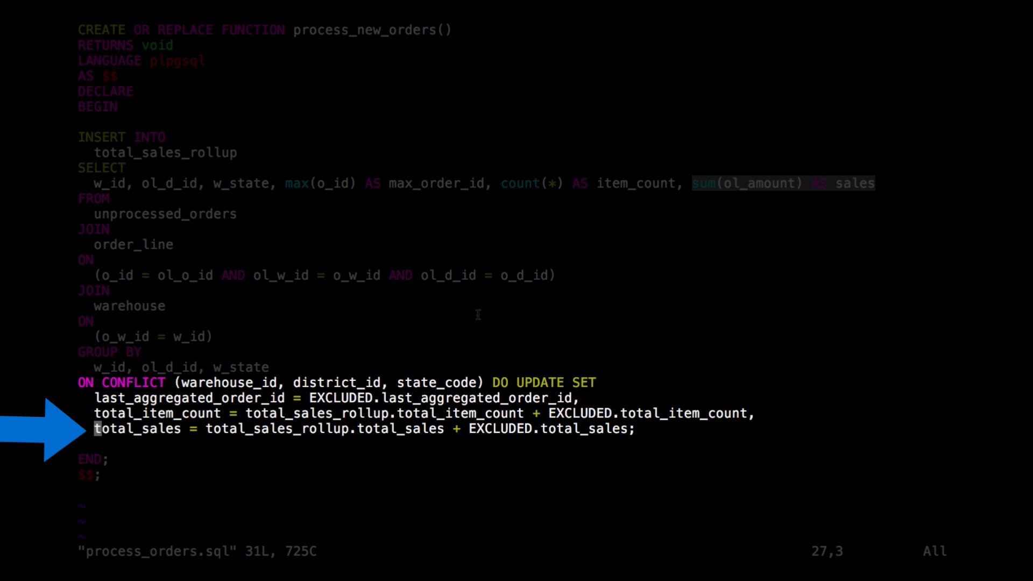
pyautogui.moveTo(410, 347)
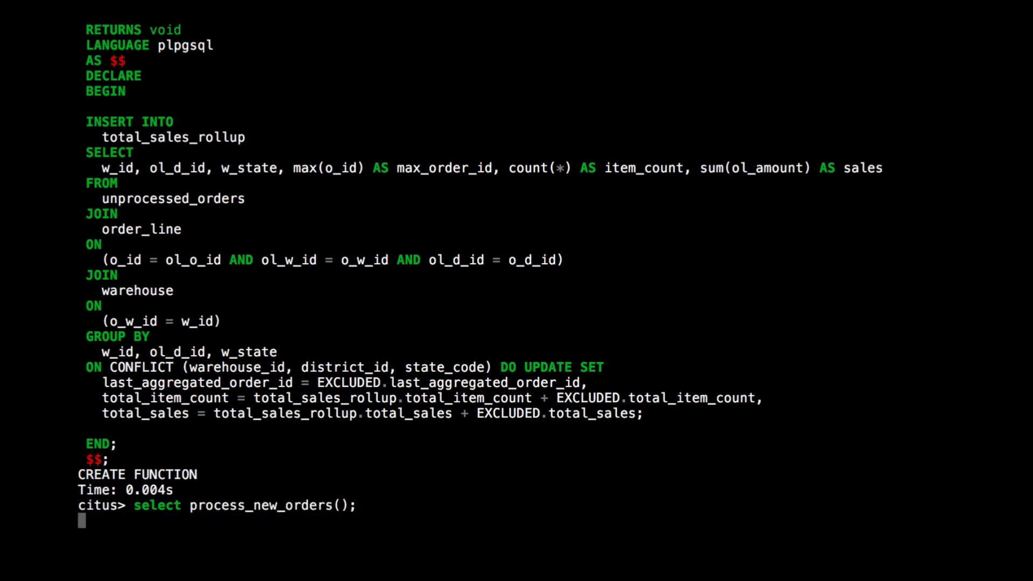
# Step: Run select process_new_orders() on Citus, completing in about 1.9 seconds
pyautogui.press('Enter')
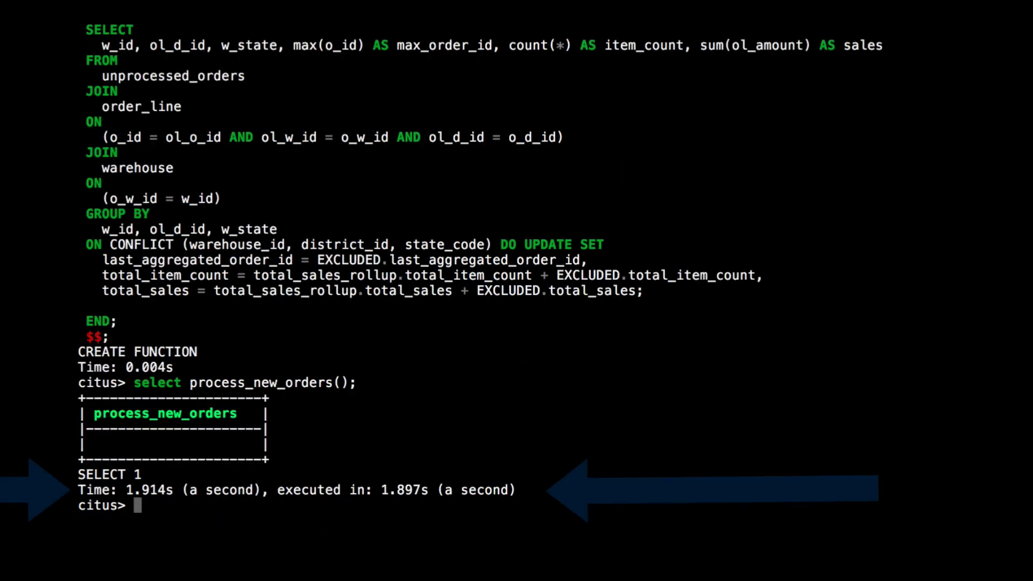